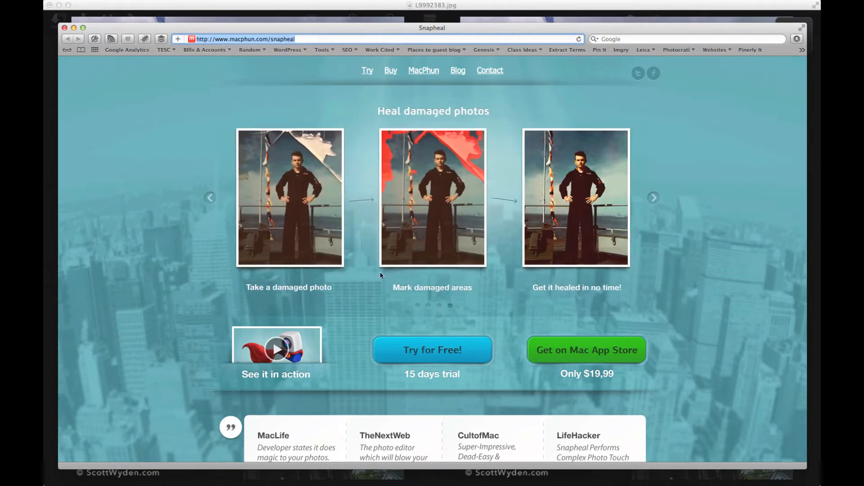
mouse_move(348, 241)
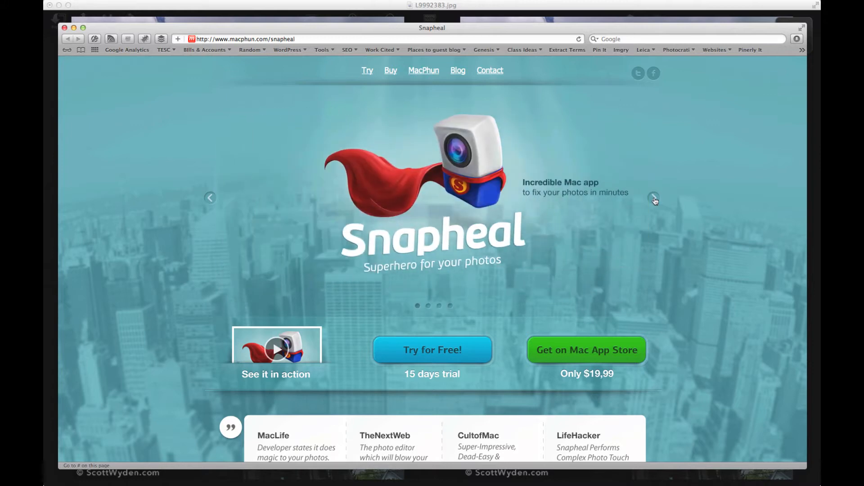
Step: Advance the Snapheal product-page slideshow to the next feature slide
left_click(654, 198)
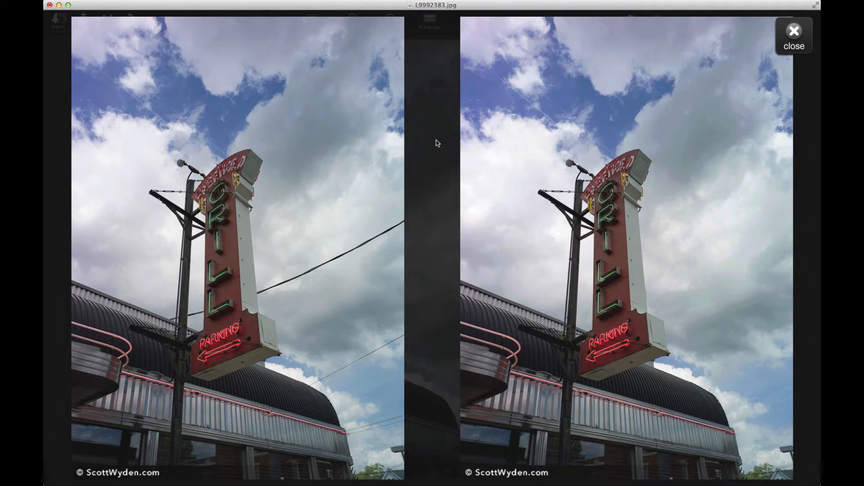
mouse_move(809, 47)
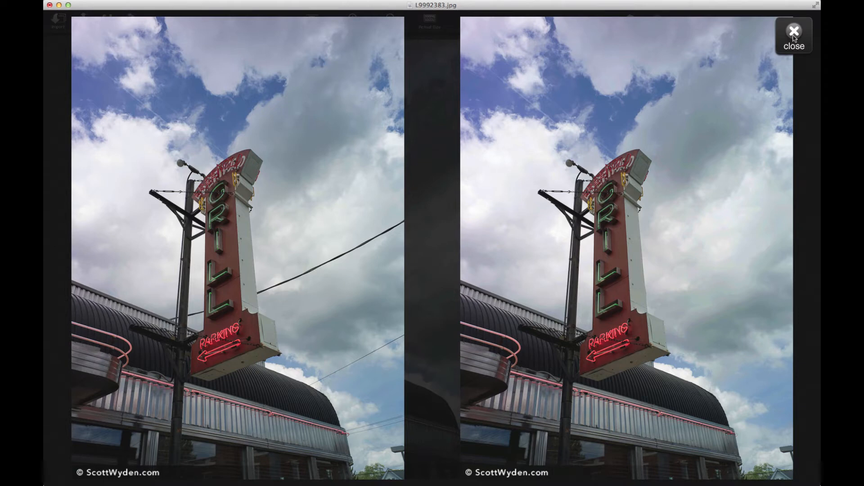
Step: Close the before-and-after comparison of the diner sign photo to return to the editor
left_click(794, 30)
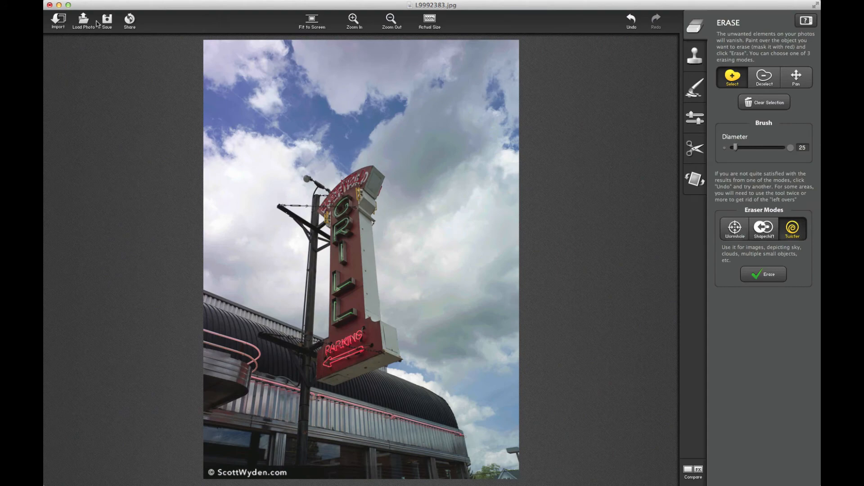
mouse_move(618, 21)
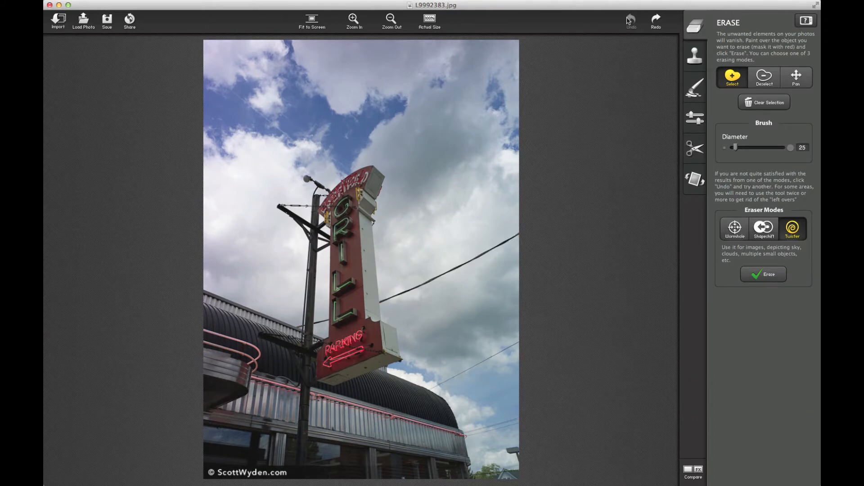
mouse_move(696, 79)
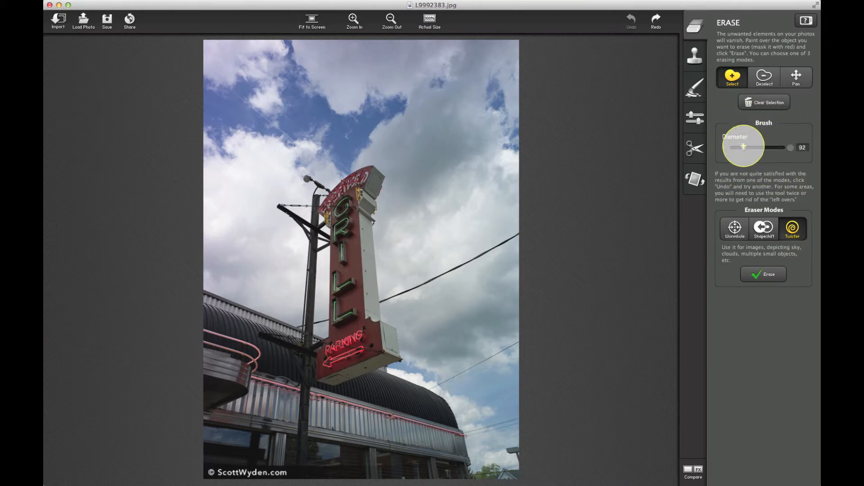
Step: Set the Erase brush diameter to about 40 and paint red over the three power lines right of the sign
left_click_drag(790, 146, 736, 146)
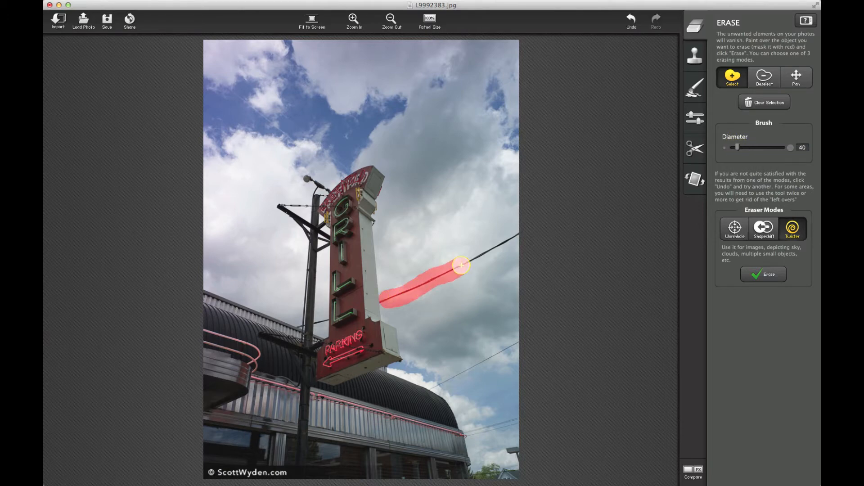
left_click_drag(460, 266, 522, 233)
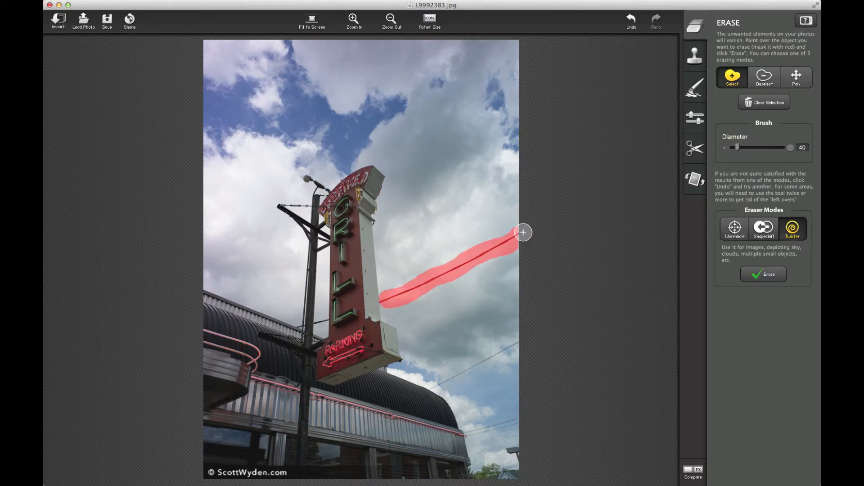
left_click_drag(523, 232, 384, 314)
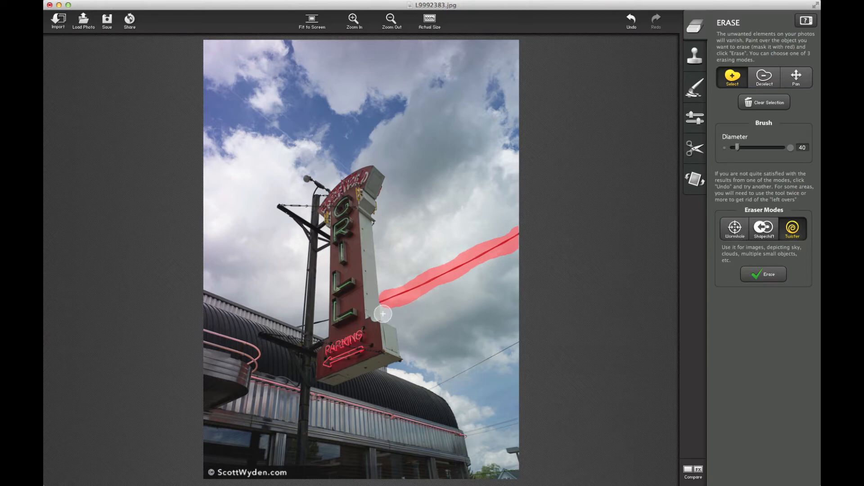
mouse_move(603, 192)
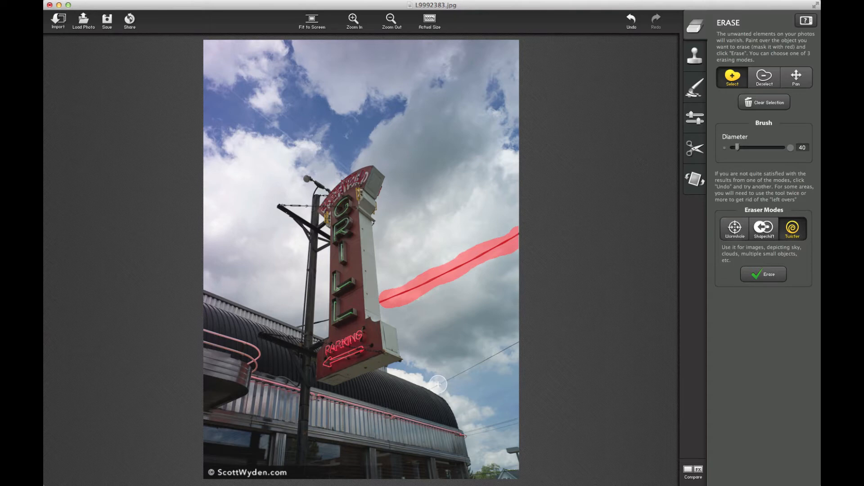
left_click_drag(439, 384, 512, 345)
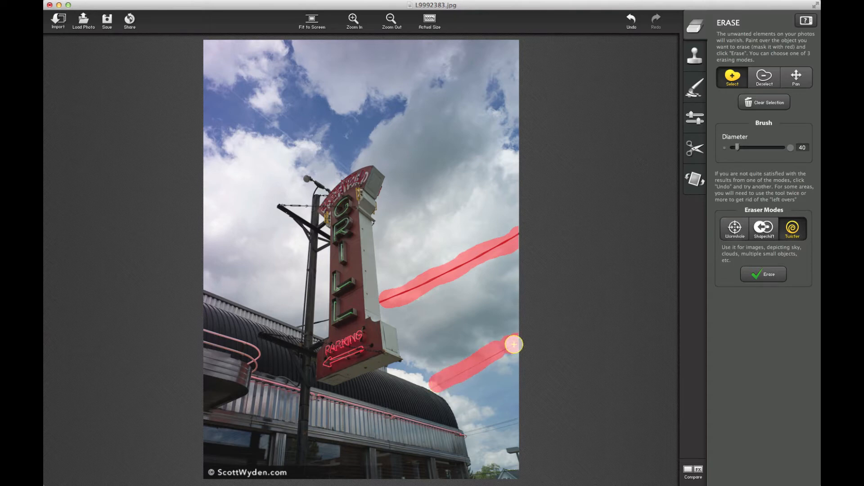
left_click_drag(514, 345, 518, 417)
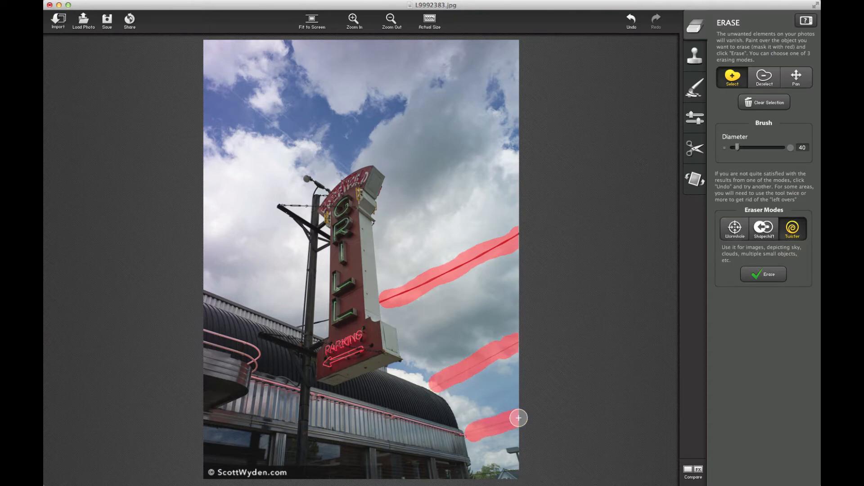
mouse_move(498, 318)
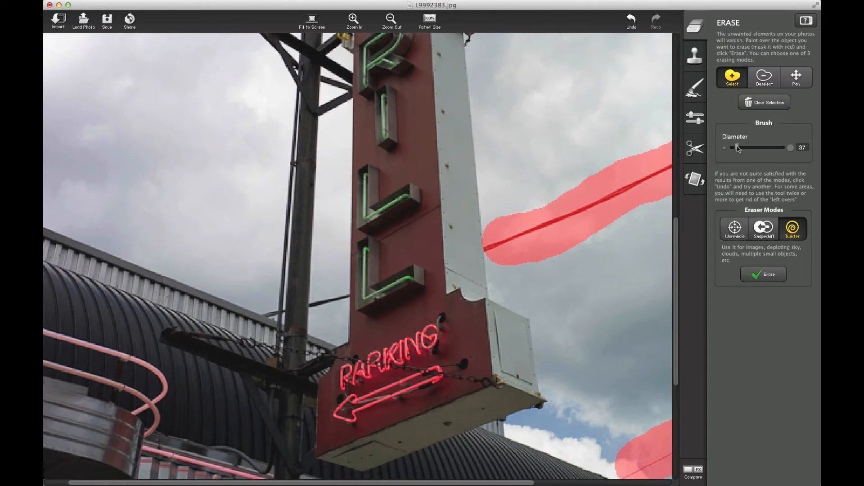
Step: Lower the brush diameter to 16 and mark the thin wire left of the sign in red
left_click_drag(761, 147, 732, 147)
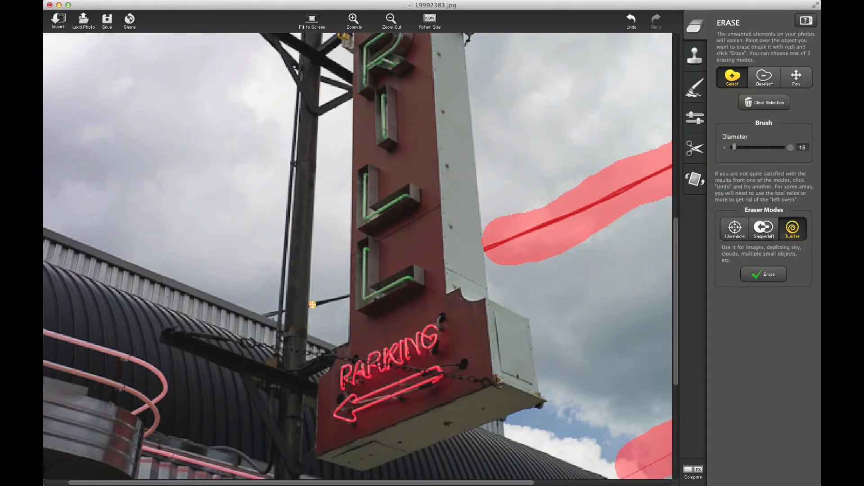
left_click_drag(311, 305, 345, 296)
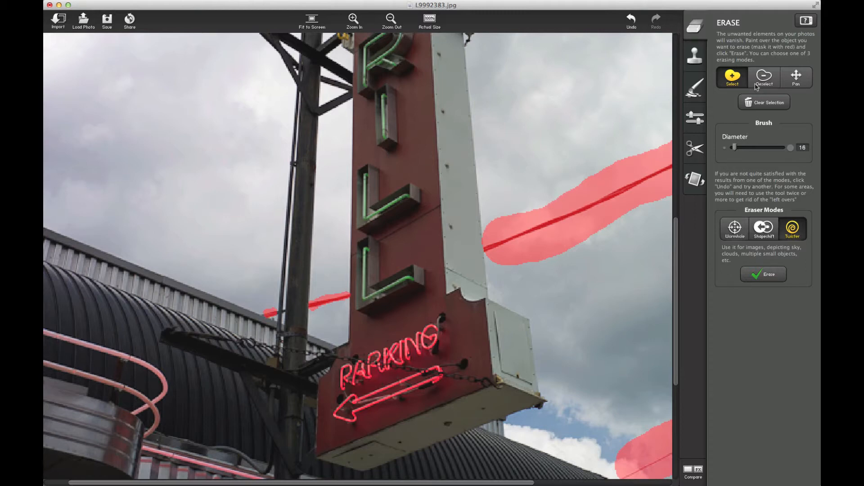
left_click(764, 78)
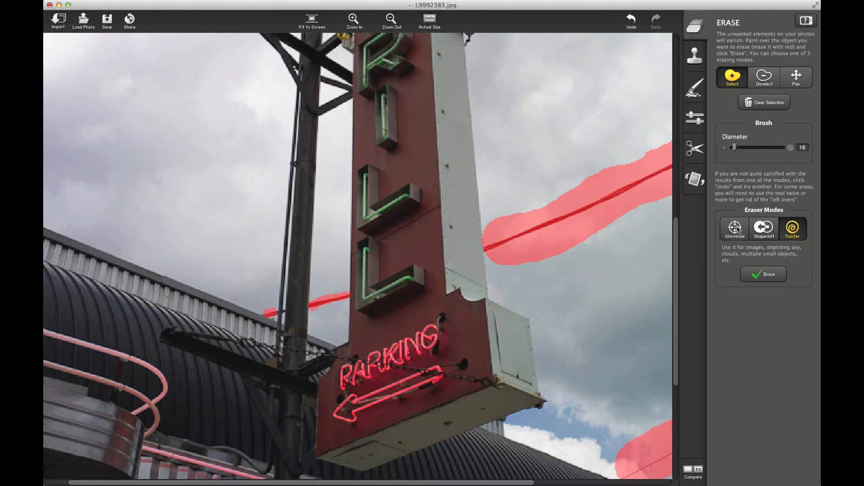
Step: Try the Wormhole and Shapeshift erasing modes, then settle back on Toucher for the sky
left_click(735, 228)
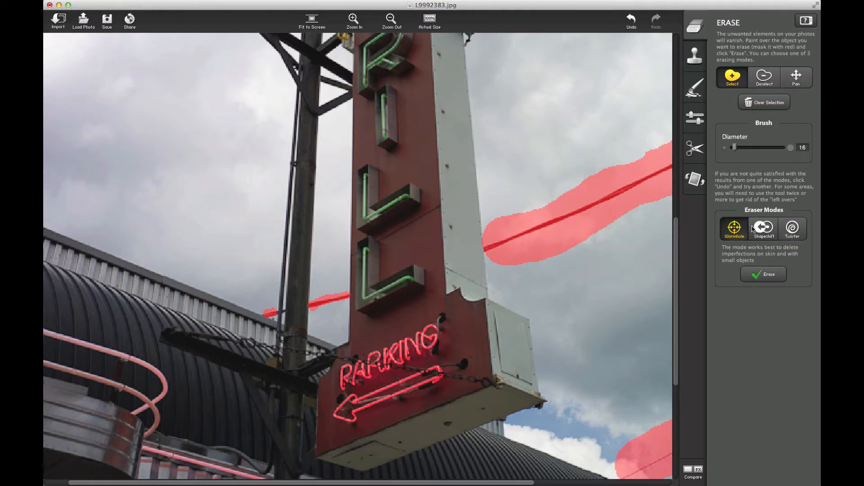
left_click(763, 227)
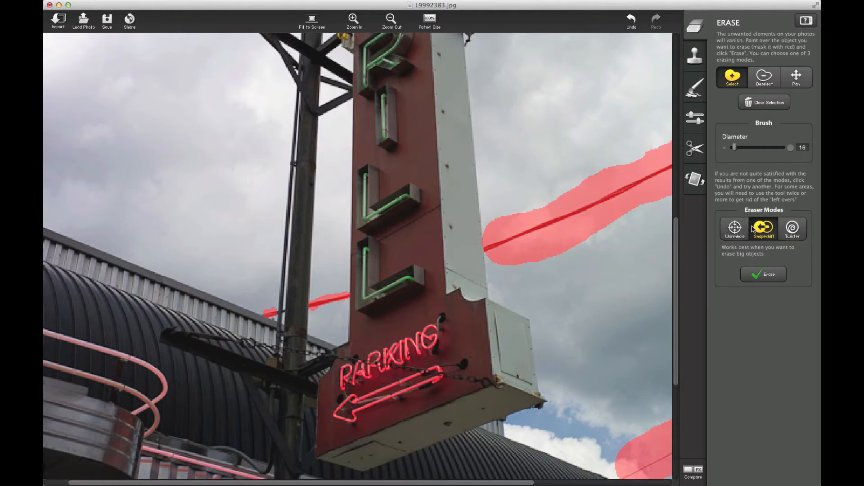
left_click(793, 229)
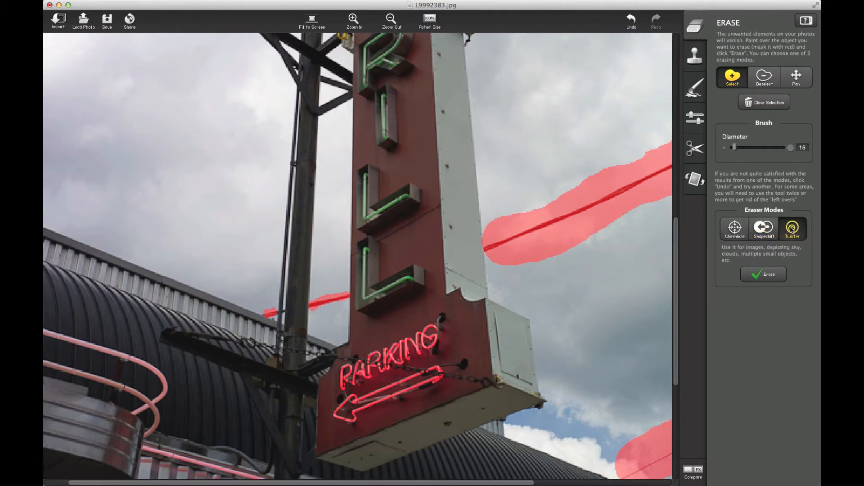
left_click(392, 21)
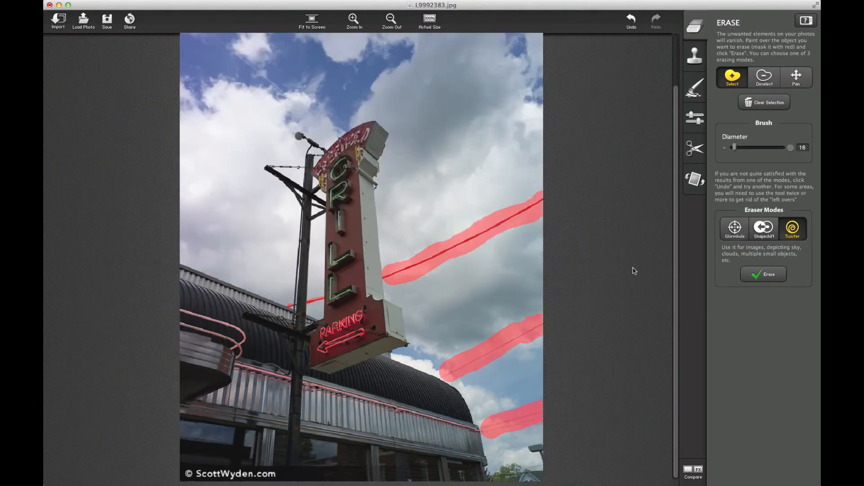
Step: Erase the marked power lines and zoom in to inspect the cleaned sky around the sign
left_click(763, 274)
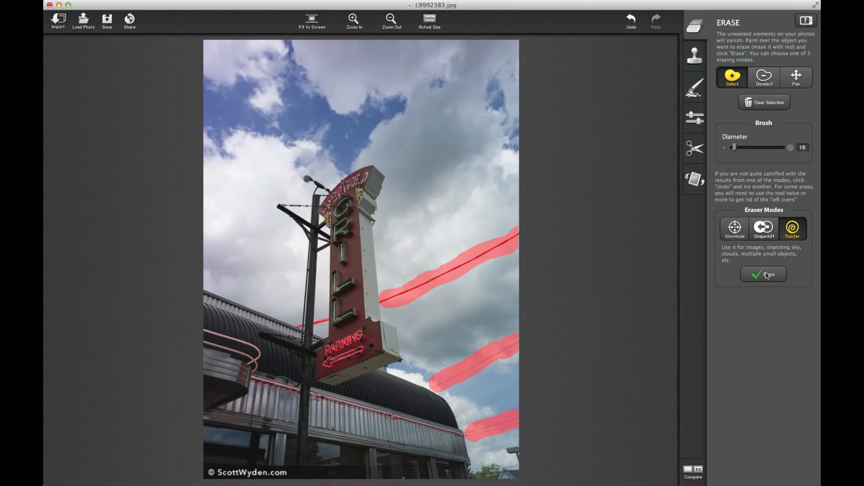
left_click(763, 275)
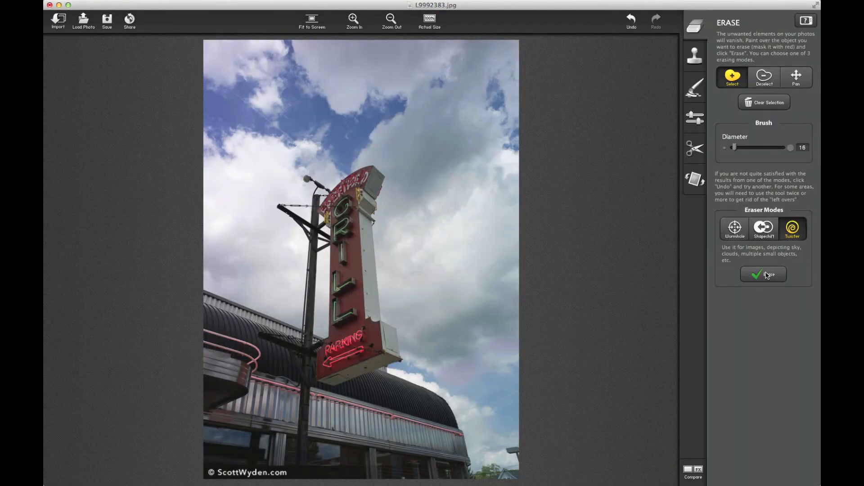
left_click(764, 275)
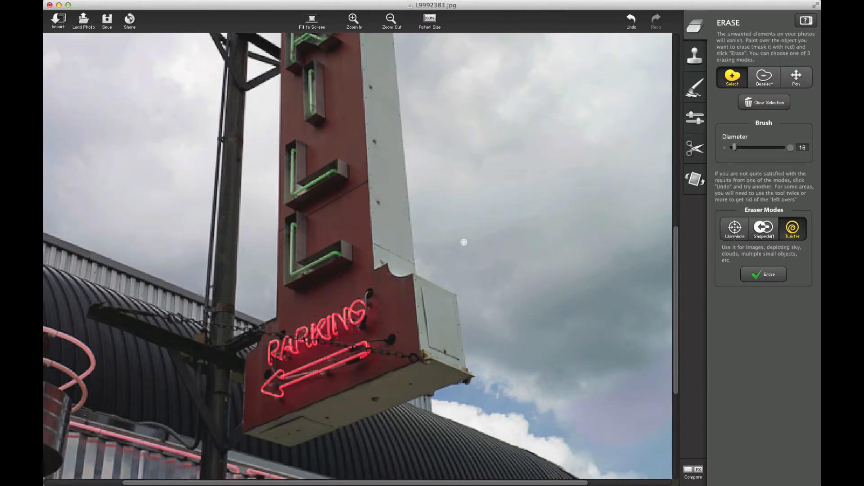
mouse_move(477, 241)
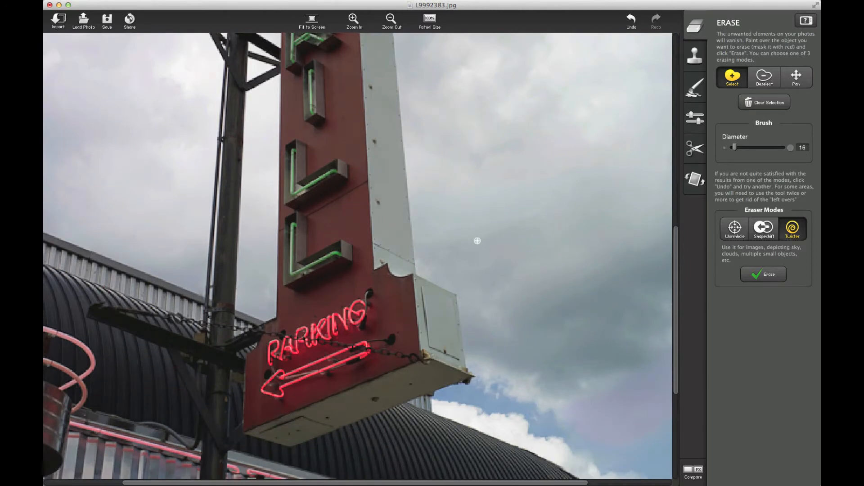
mouse_move(424, 244)
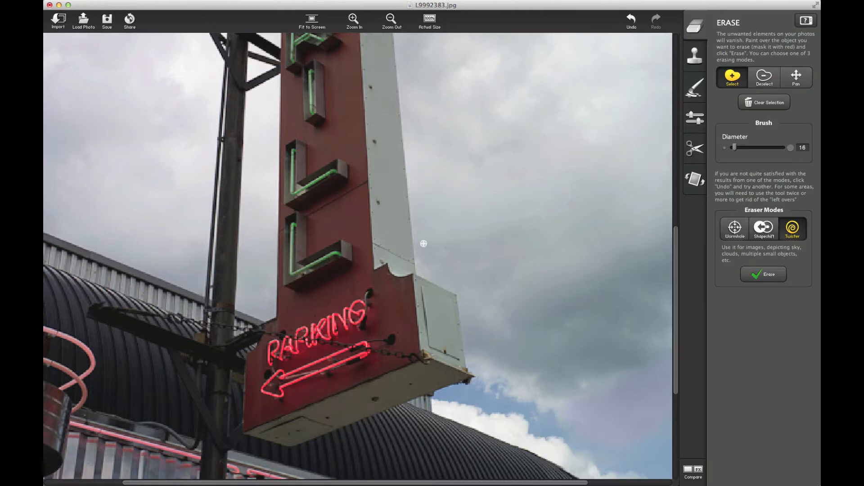
mouse_move(679, 339)
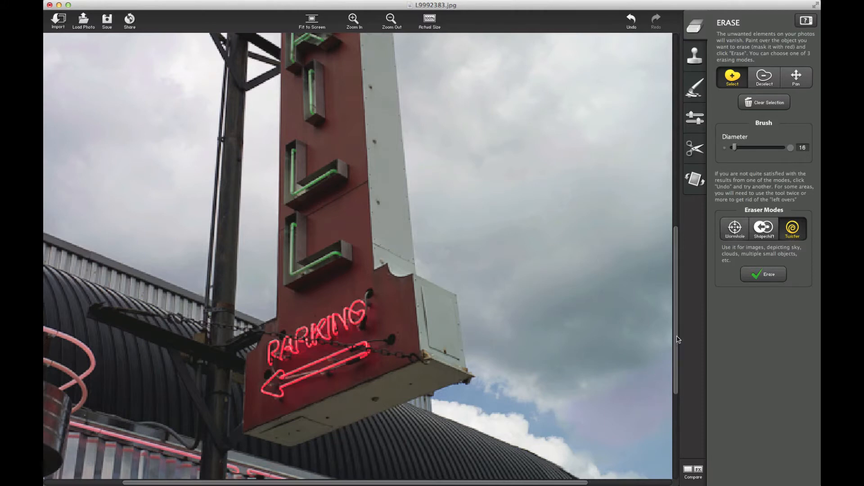
scroll("down", 3)
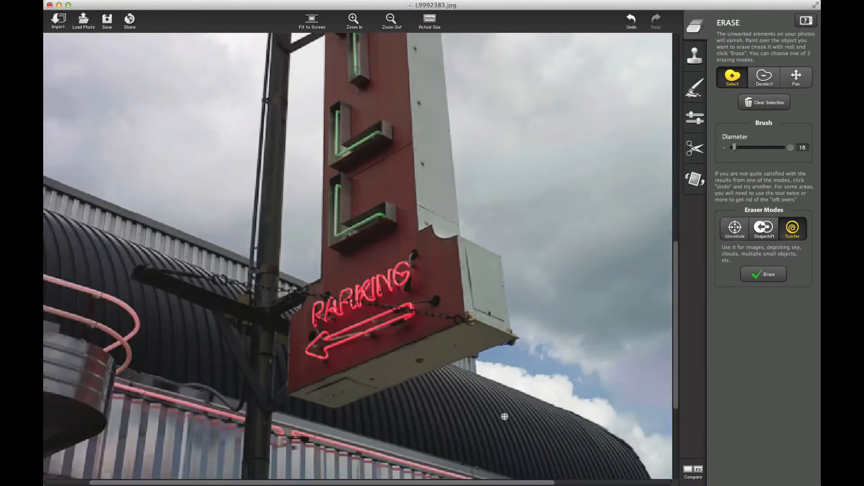
left_click(694, 57)
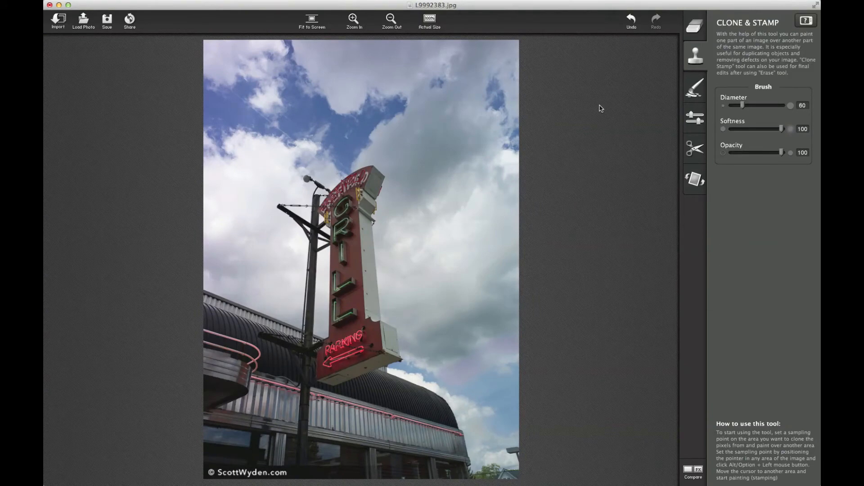
mouse_move(688, 67)
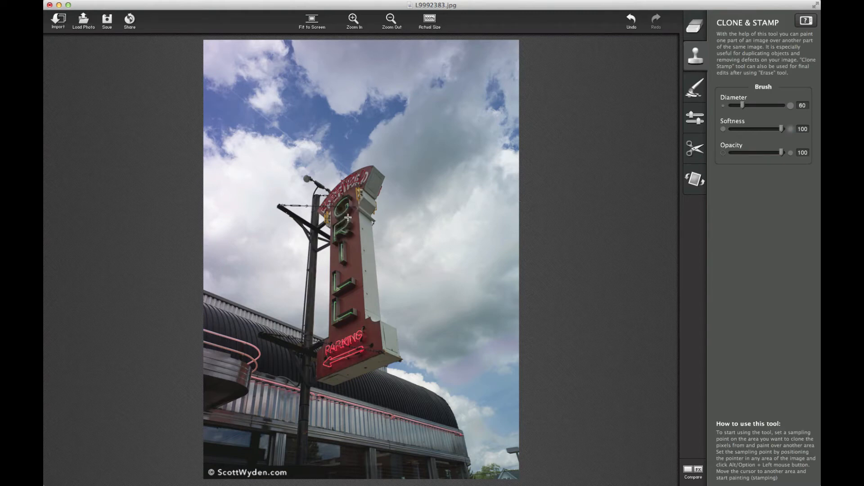
Step: Clone the sign downward into the sky to add its PARKING section and a piece of roof
left_click(391, 20)
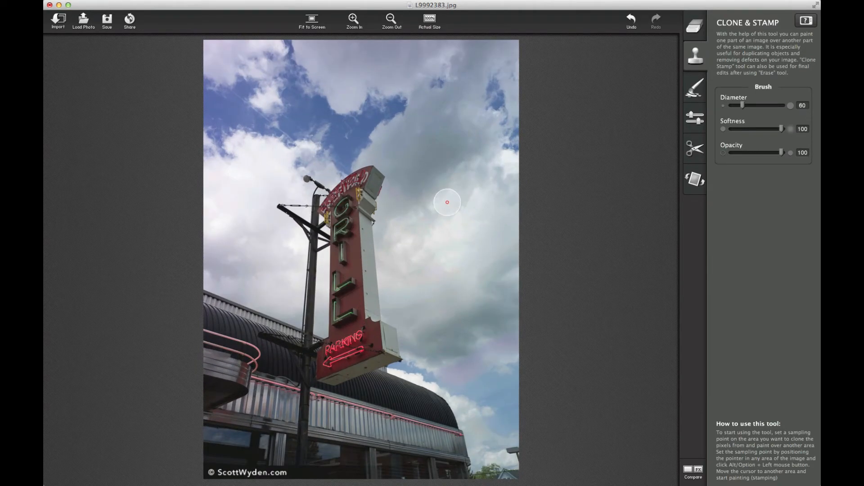
left_click_drag(463, 198, 468, 270)
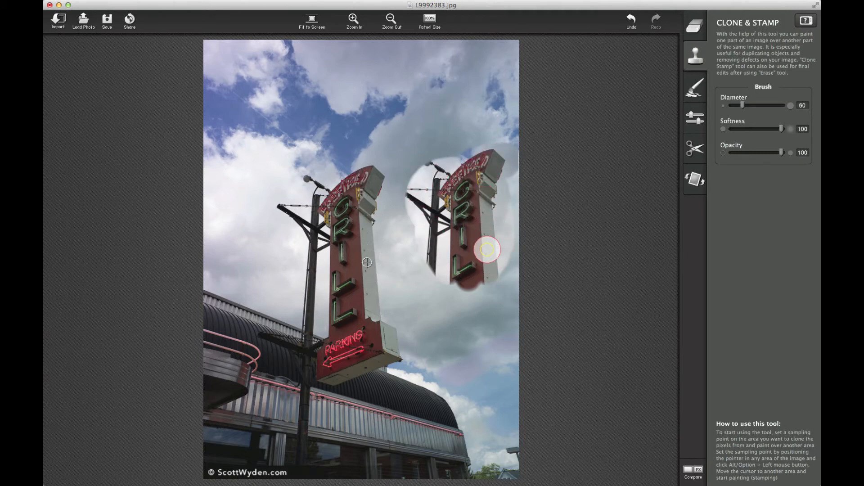
left_click_drag(488, 250, 458, 308)
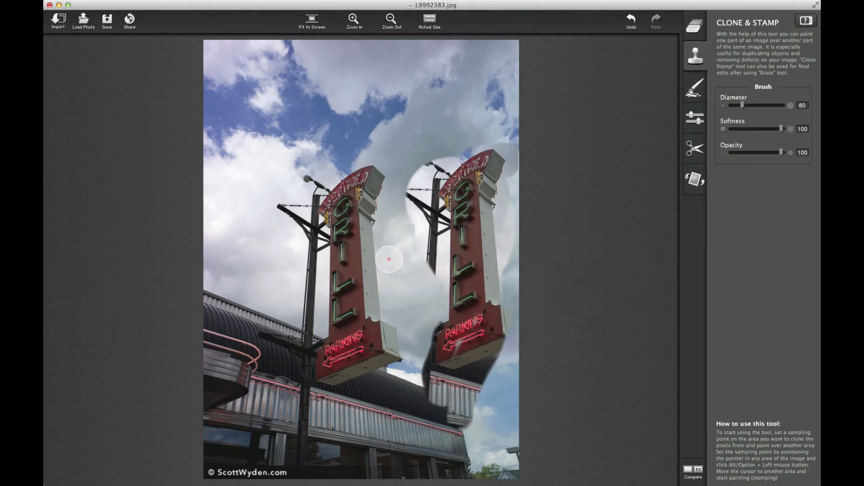
mouse_move(594, 211)
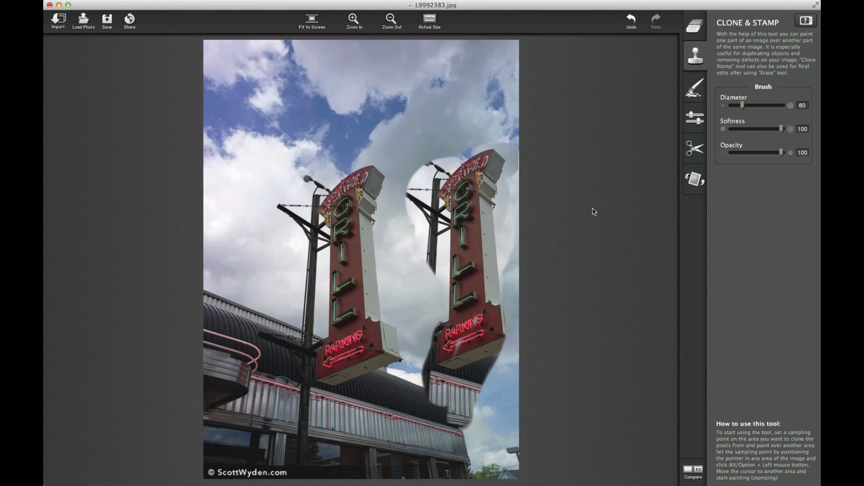
mouse_move(693, 21)
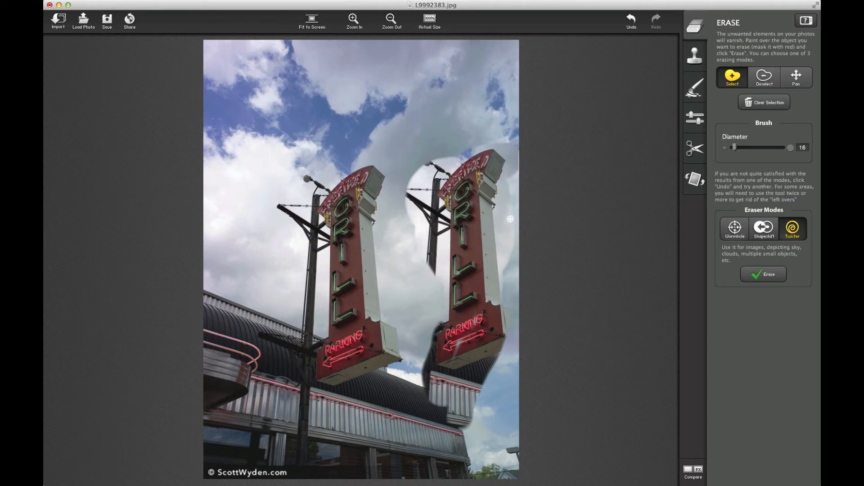
Step: Mask the faint seam along the cloned sign's right side with the Erase brush and erase it
left_click_drag(509, 207, 505, 251)
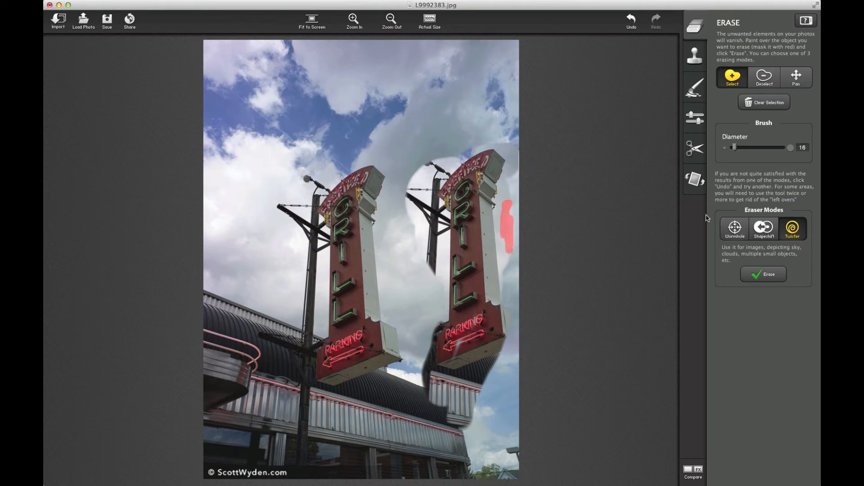
left_click(763, 273)
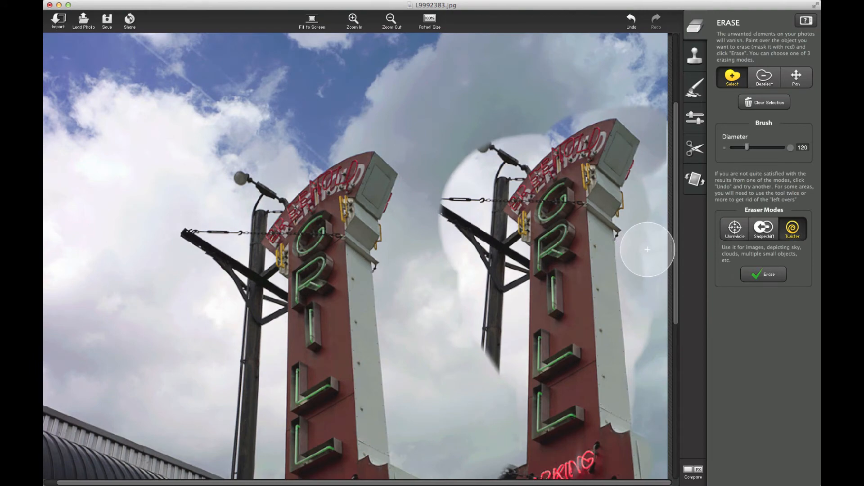
left_click_drag(648, 250, 655, 348)
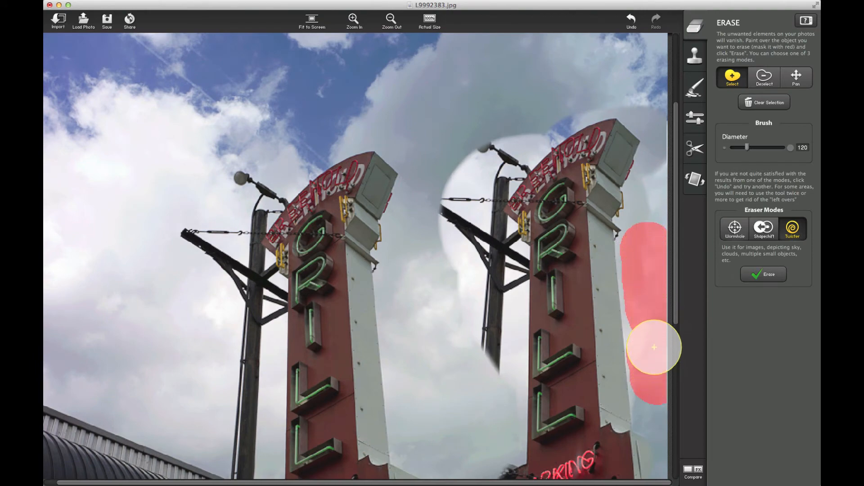
left_click(765, 274)
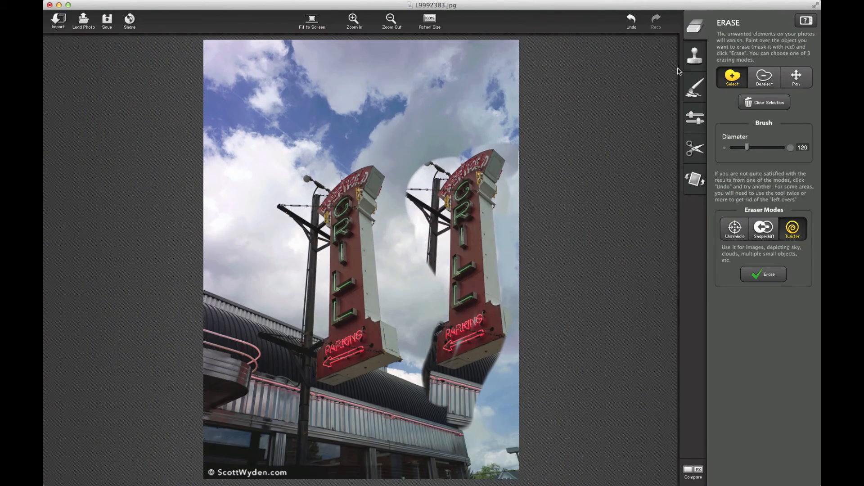
left_click(695, 86)
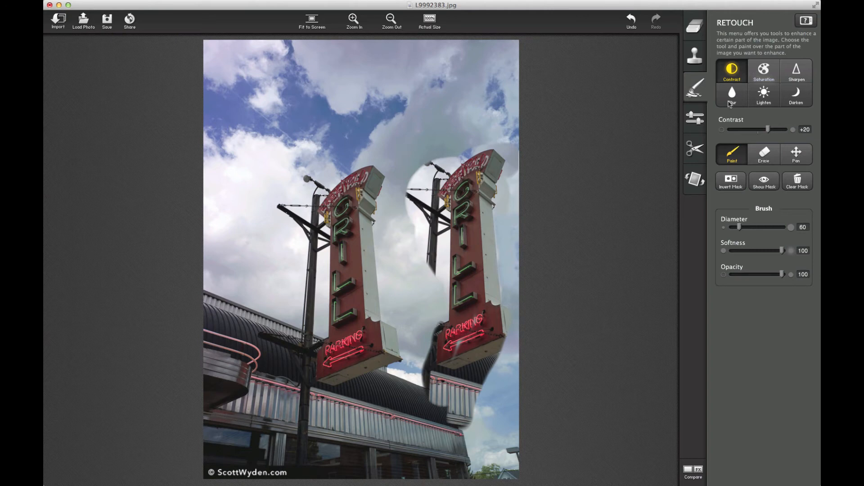
mouse_move(685, 76)
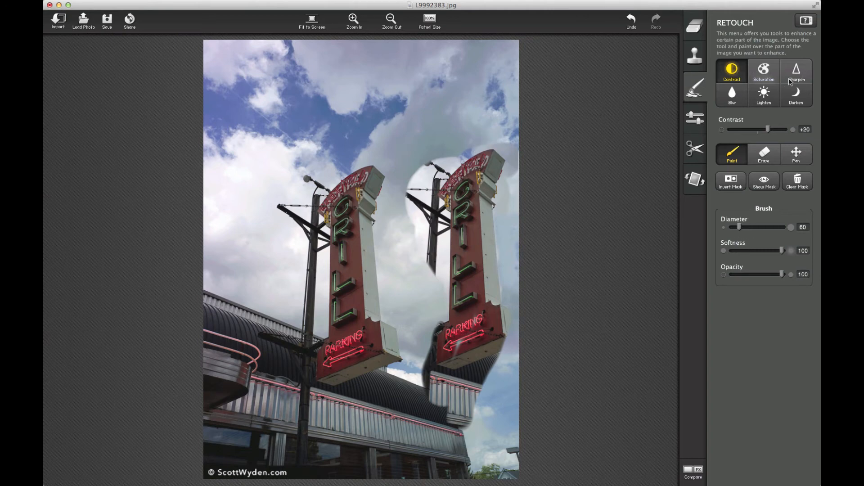
Step: Use Retouch's Lighten mode to brighten the top of the cloned sign
left_click(764, 93)
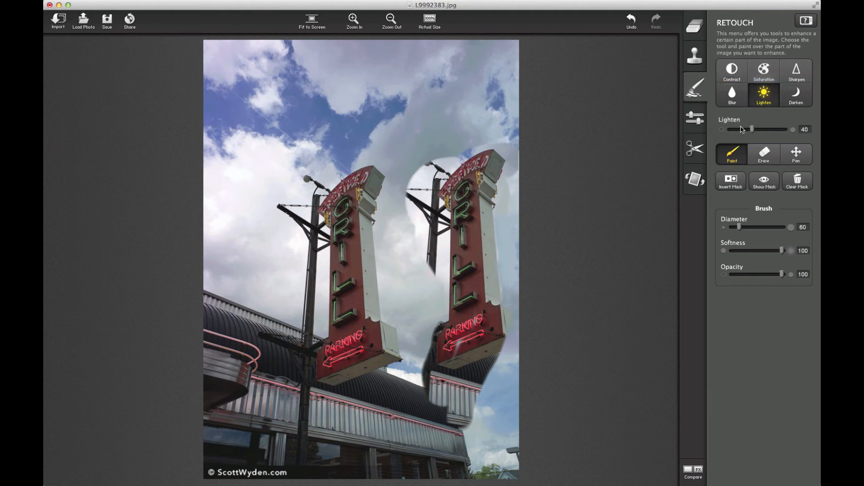
left_click(465, 190)
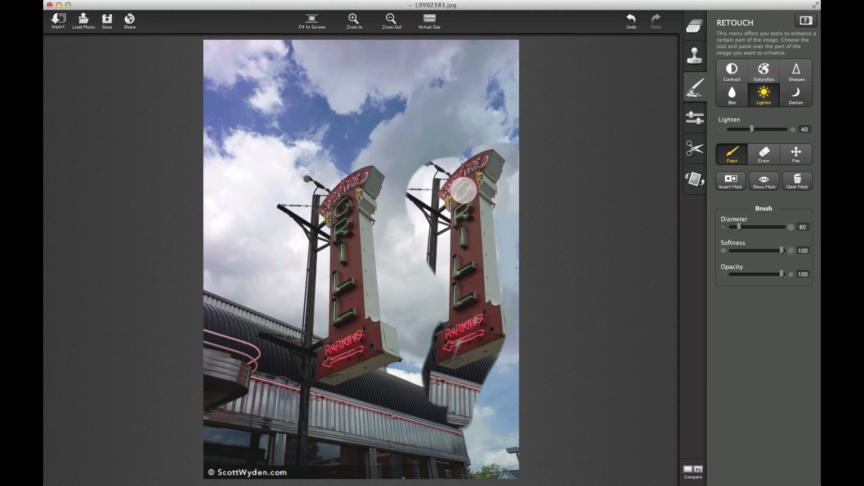
left_click_drag(463, 190, 499, 252)
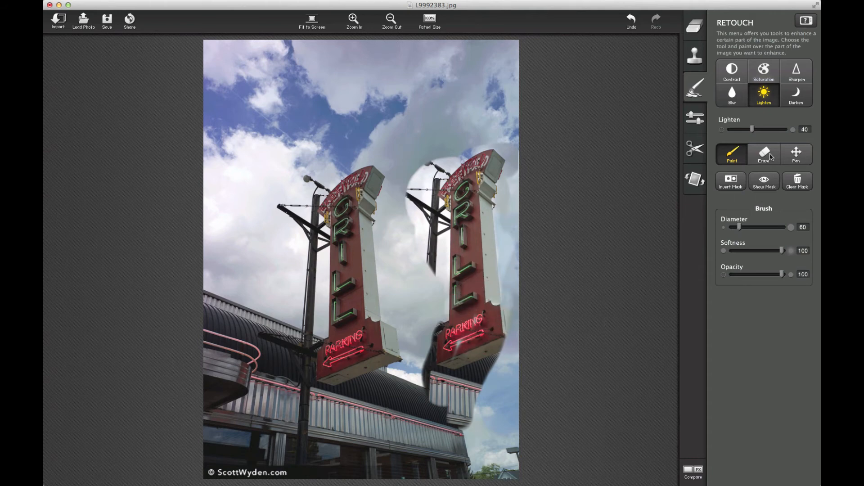
Step: Use Darken mode on the cloned sign's top and a patch of clouds above it
left_click(796, 95)
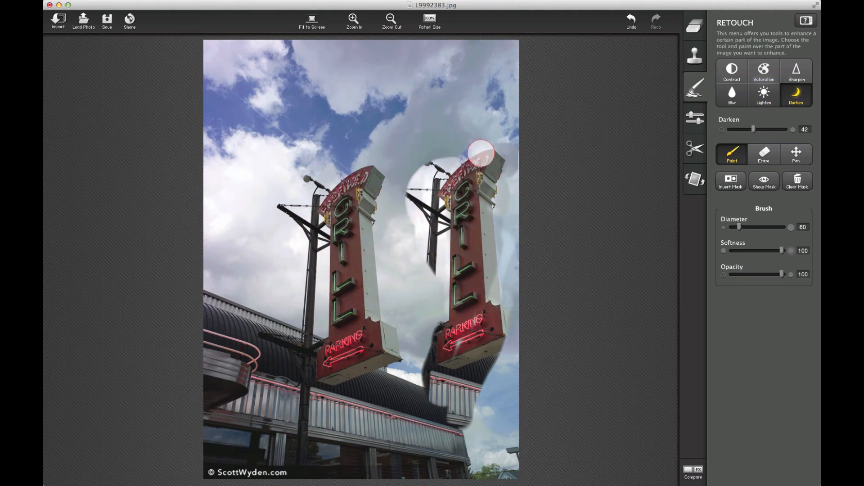
left_click_drag(481, 151, 371, 107)
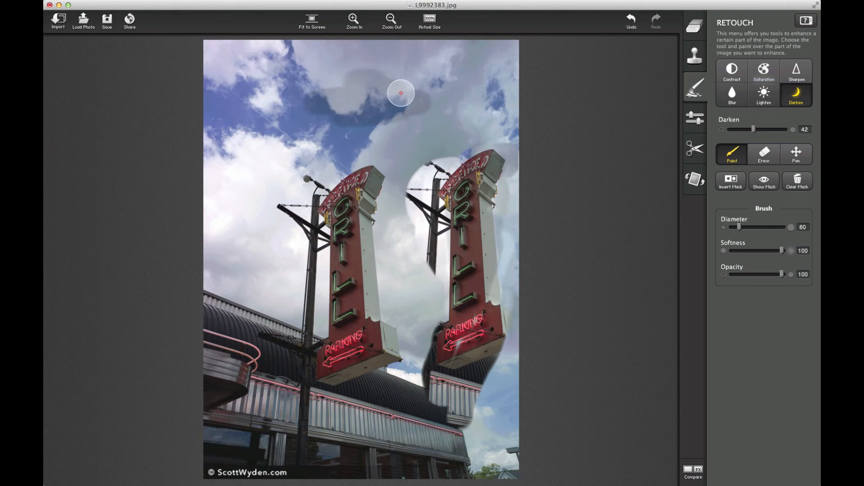
left_click_drag(401, 93, 389, 124)
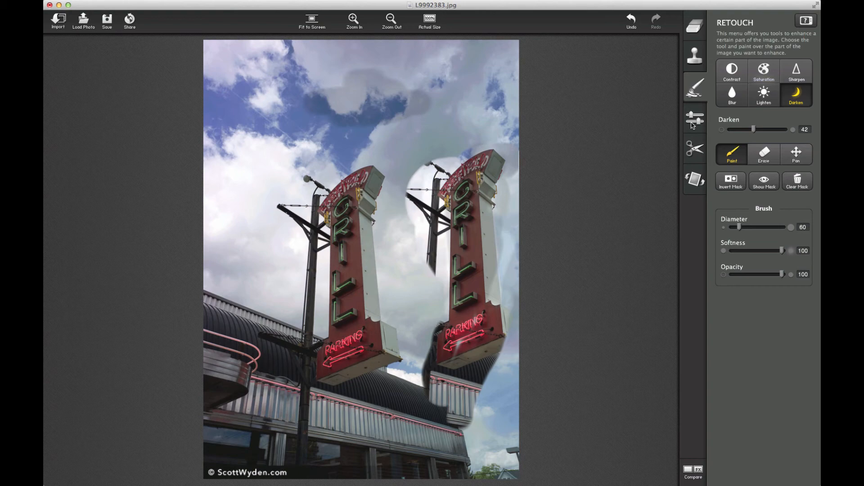
left_click(694, 117)
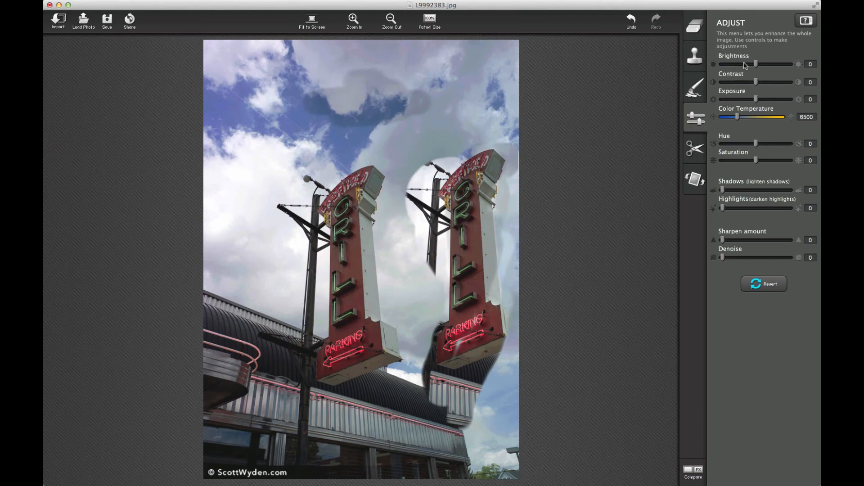
Step: In Adjust, raise Exposure to +1 and Saturation to about +2 for the whole photo
left_click_drag(755, 64, 754, 64)
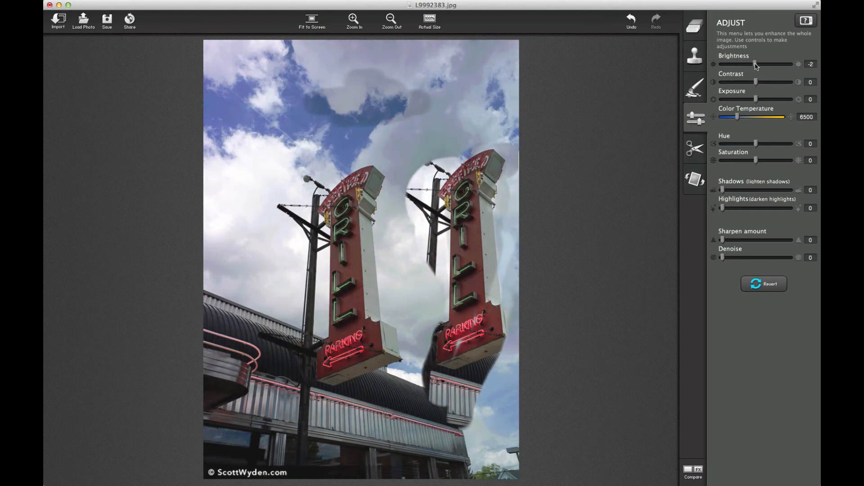
left_click_drag(756, 64, 770, 64)
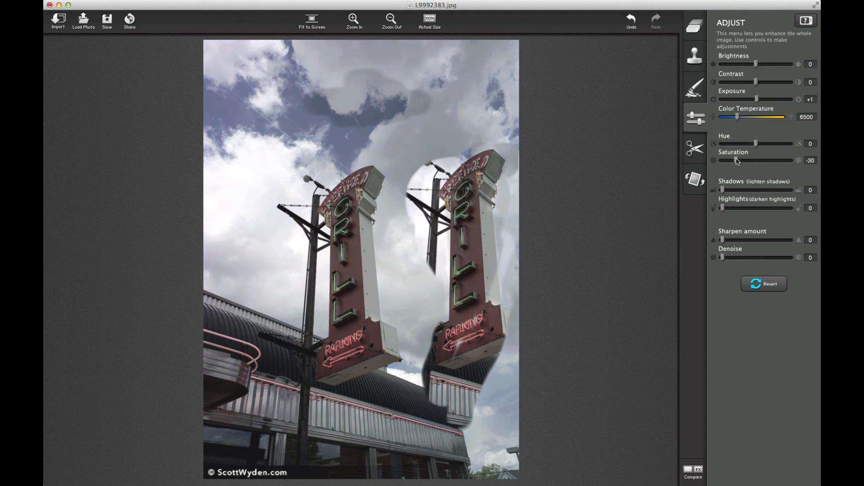
left_click_drag(757, 160, 760, 161)
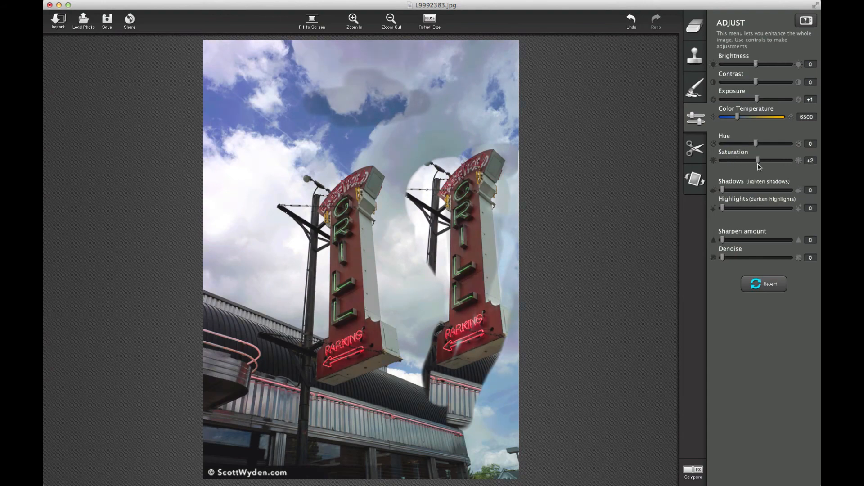
Step: Preview 3x2 and 1x1 crop proportions without applying, then move on to Rotate/Flip
left_click(695, 148)
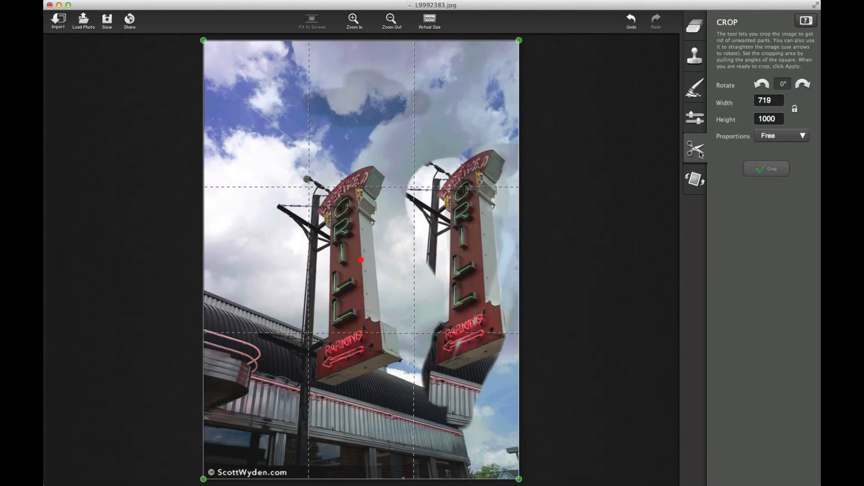
mouse_move(755, 147)
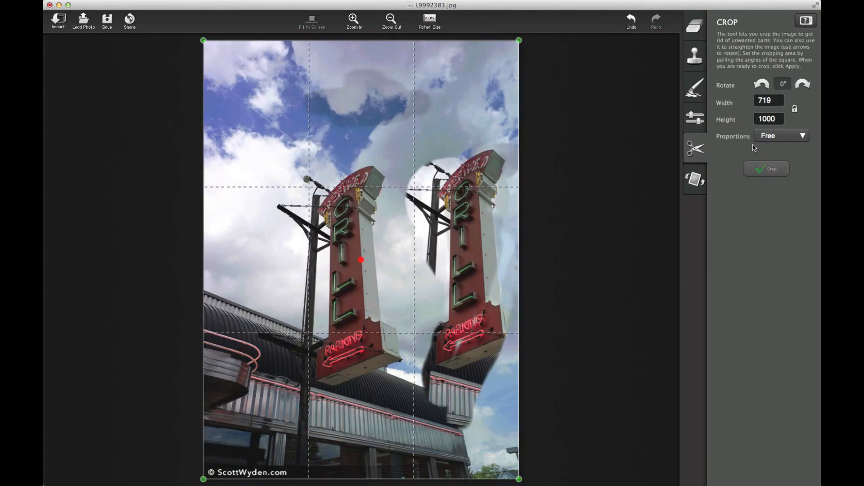
left_click(781, 136)
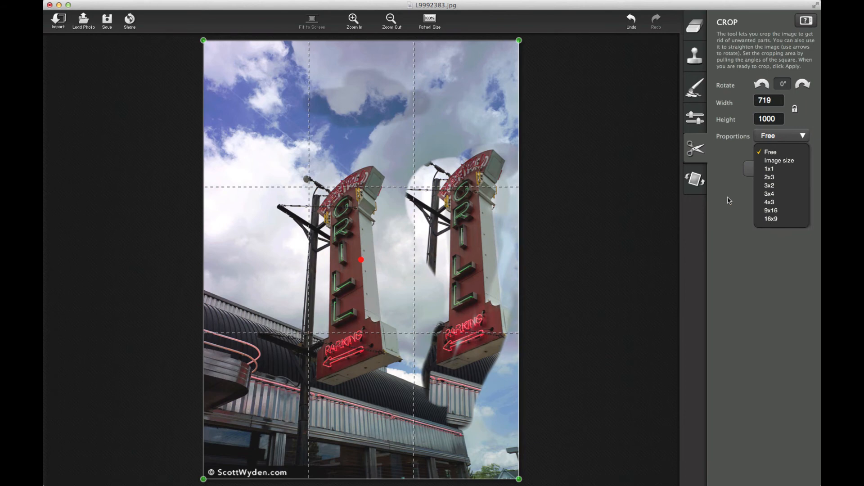
left_click(770, 185)
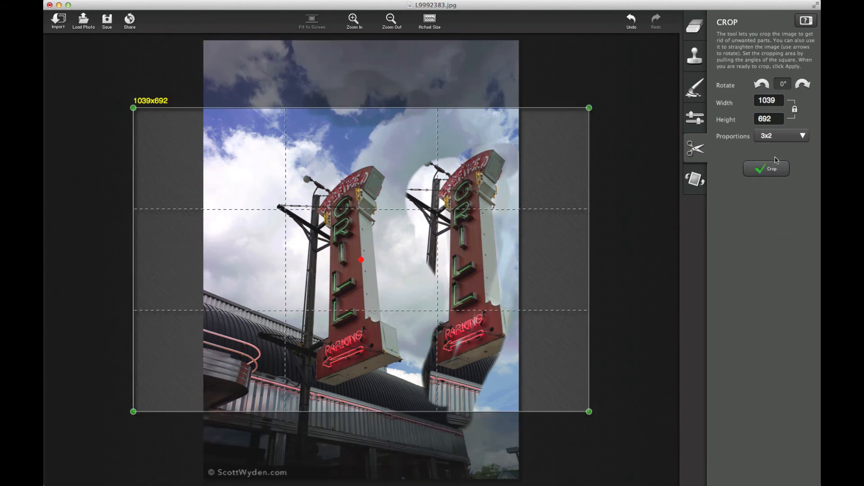
left_click(782, 136)
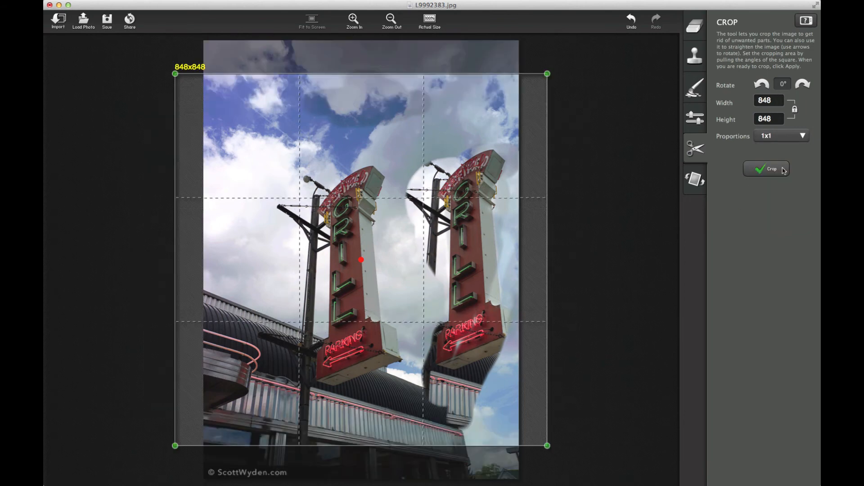
left_click(781, 136)
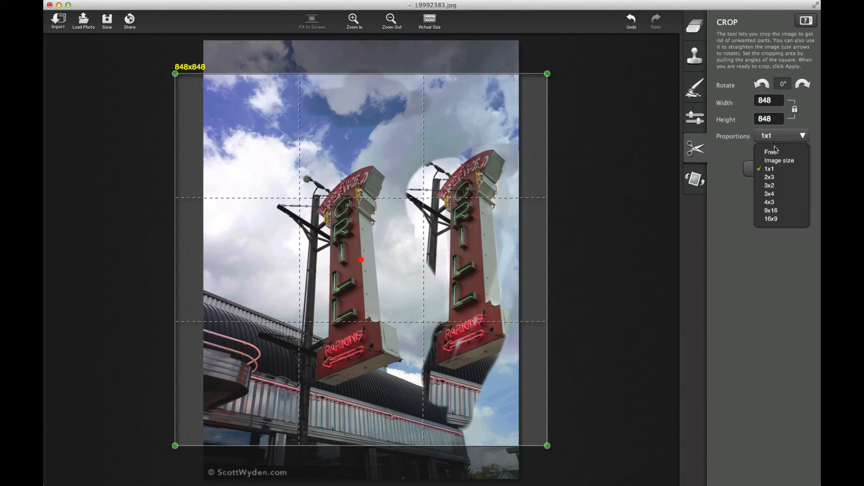
left_click(695, 180)
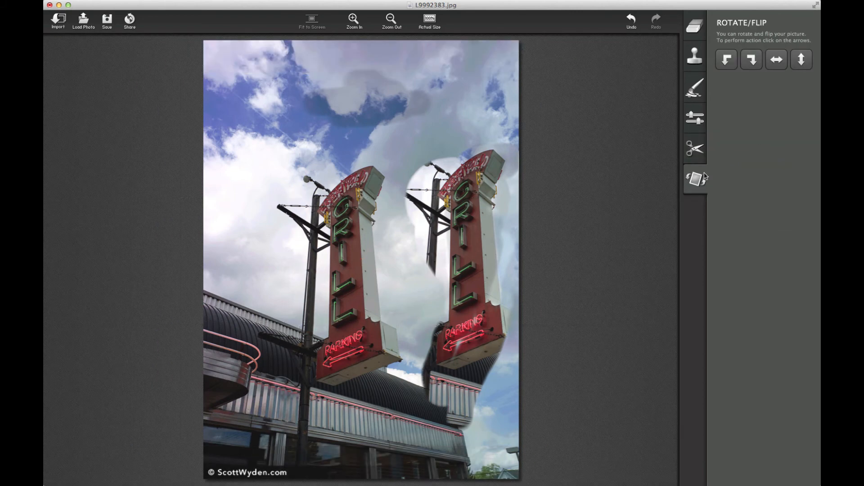
Step: Switch briefly to Clone & Stamp, then return to the Erase tool's options on the cloned-sign photo
left_click(694, 28)
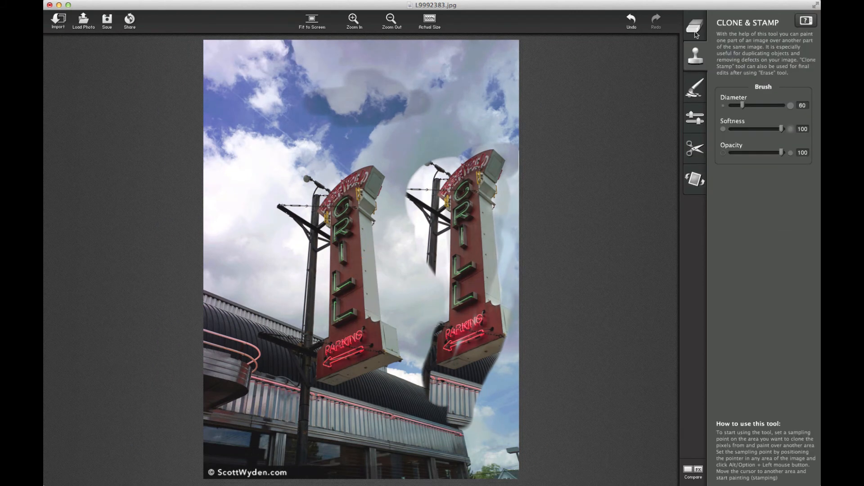
left_click(694, 28)
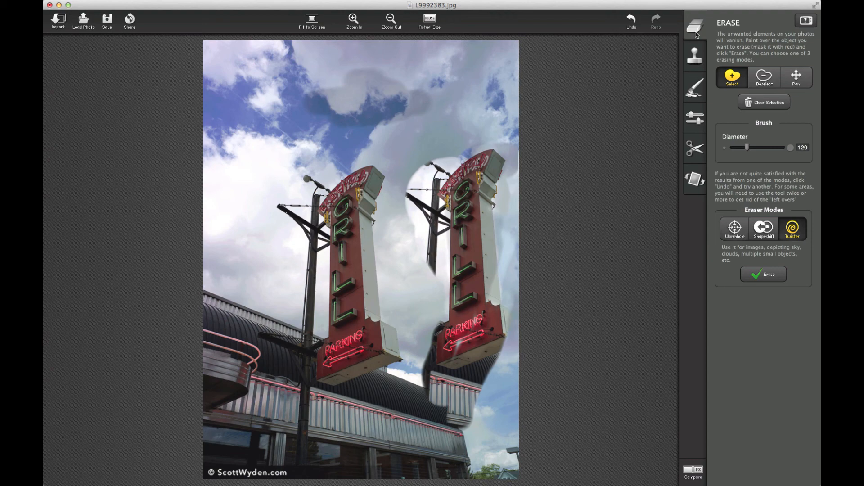
left_click(763, 274)
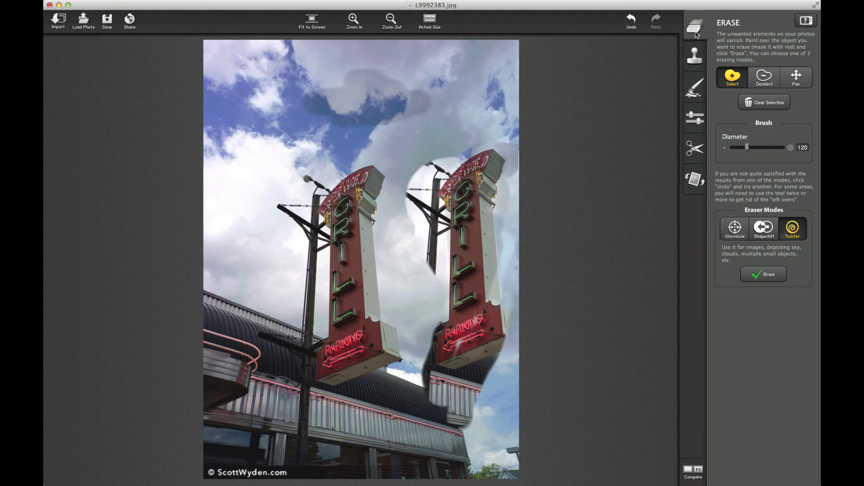